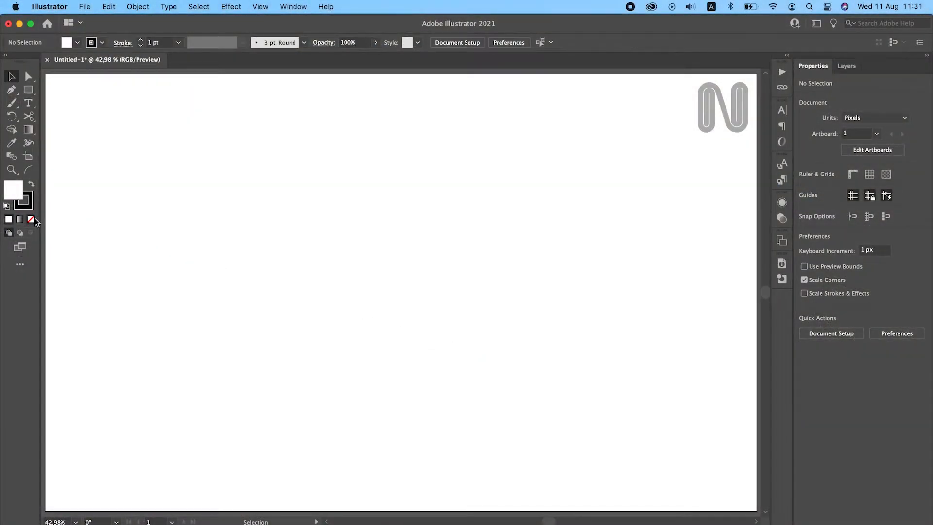
Set fill to None and Round Cap strokes, with gridlines every 128 px
left_click(19, 218)
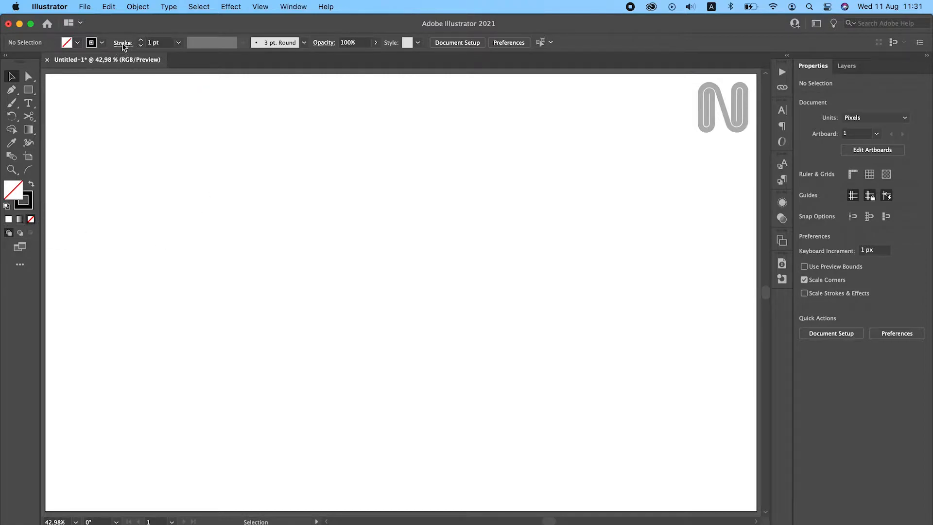
left_click(122, 42)
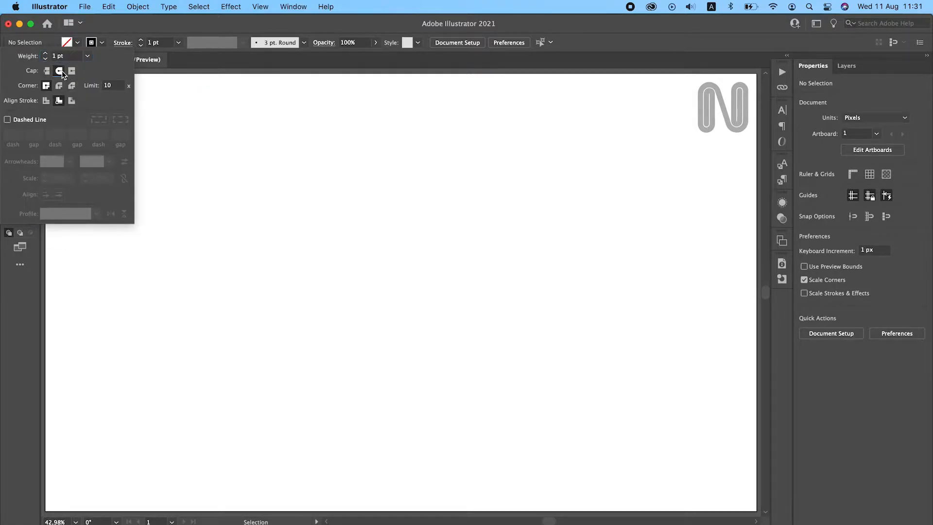
left_click(59, 85)
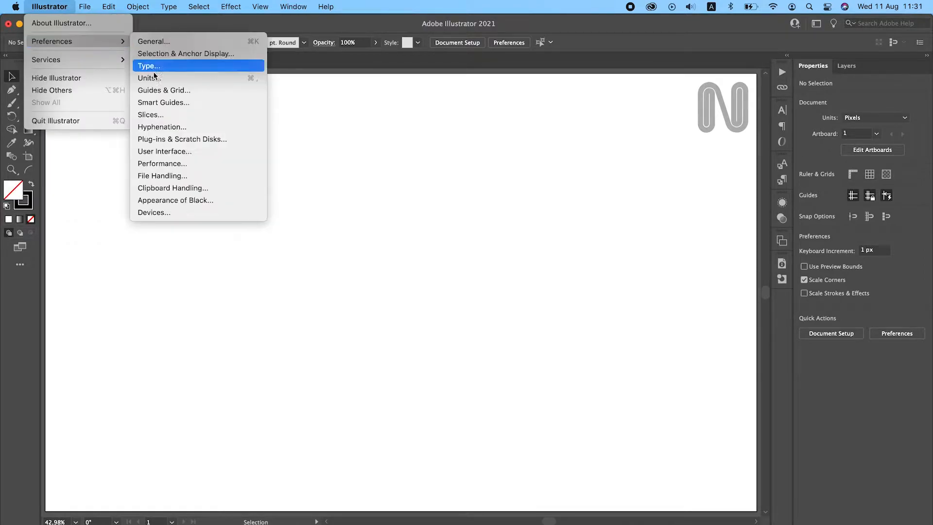
left_click(164, 90)
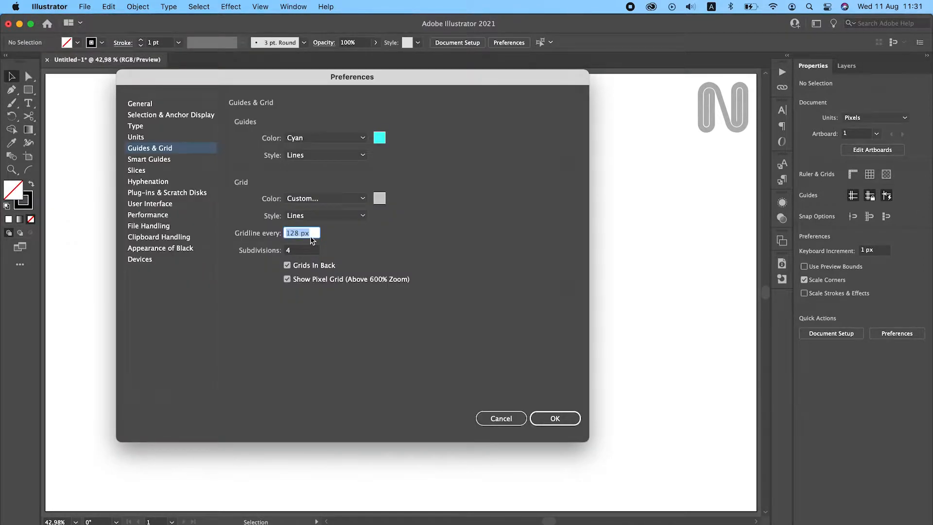
left_click(554, 418)
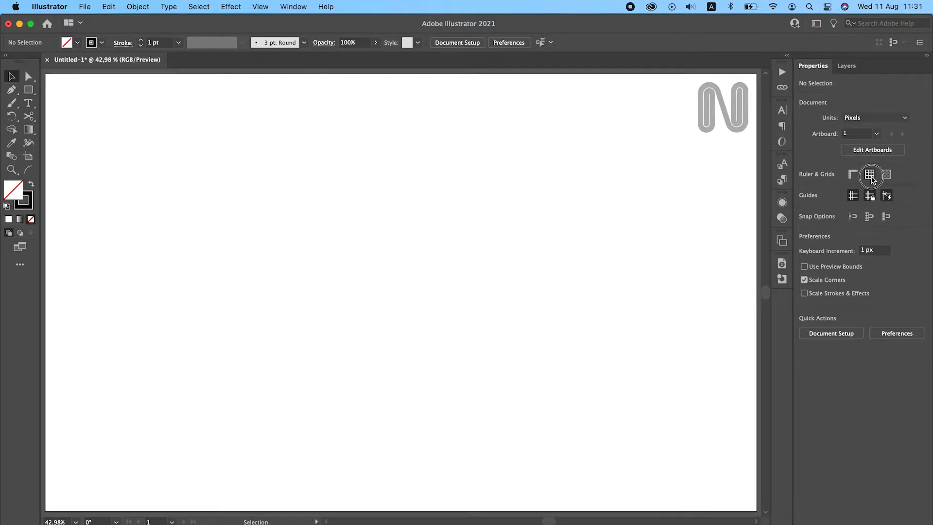
Turn on the artboard grid and switch to the Rectangle tool
left_click(869, 174)
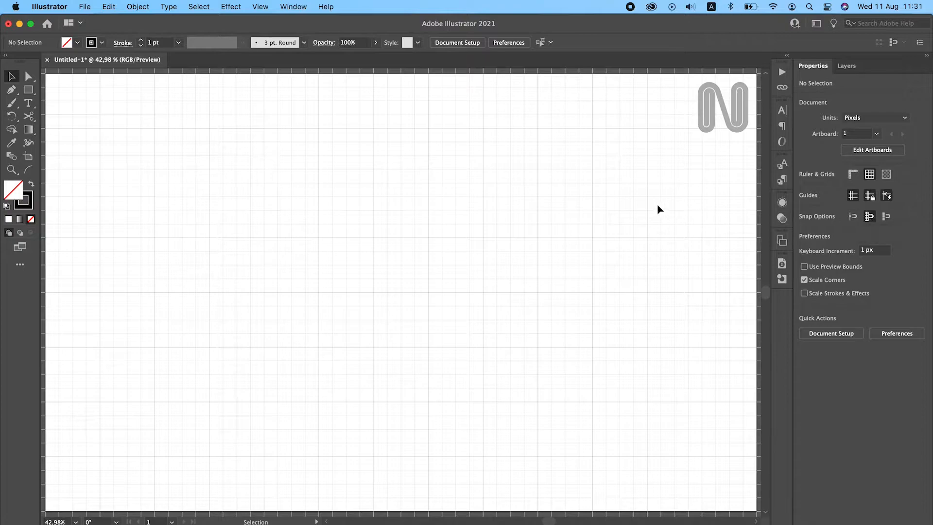
left_click(28, 90)
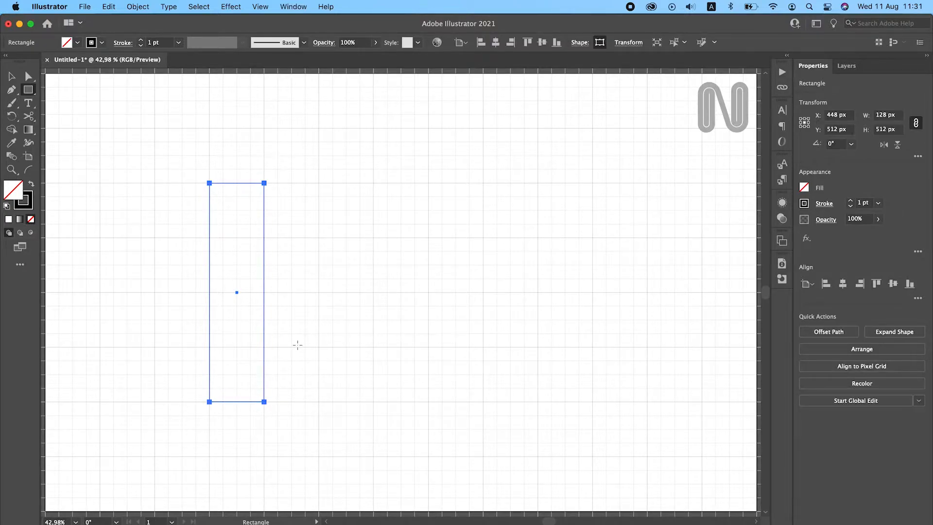
mouse_move(348, 303)
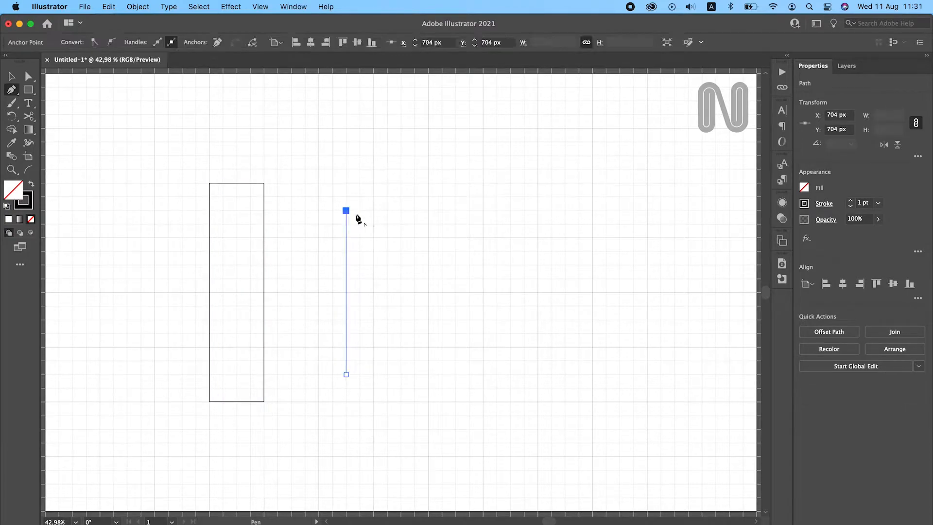
Extend the pen path with two more corner points into a rectangular outline
left_click(318, 401)
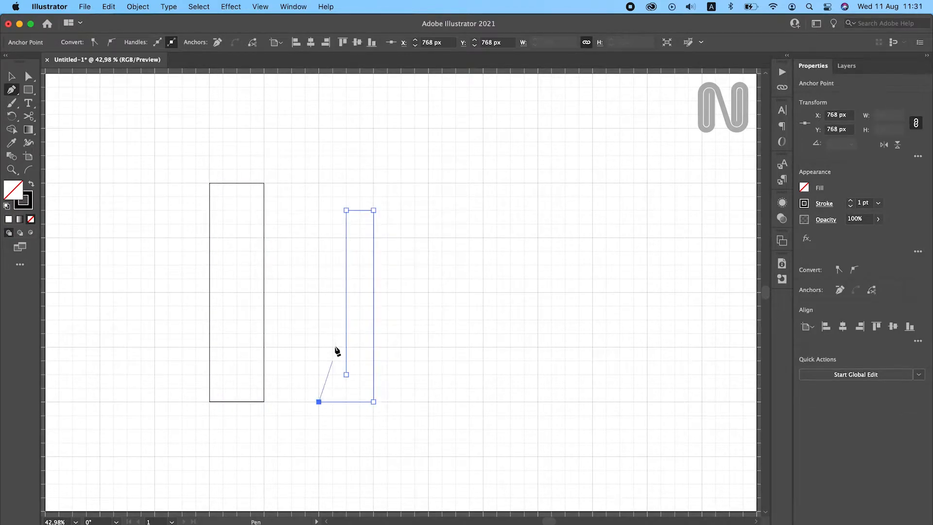
left_click(318, 210)
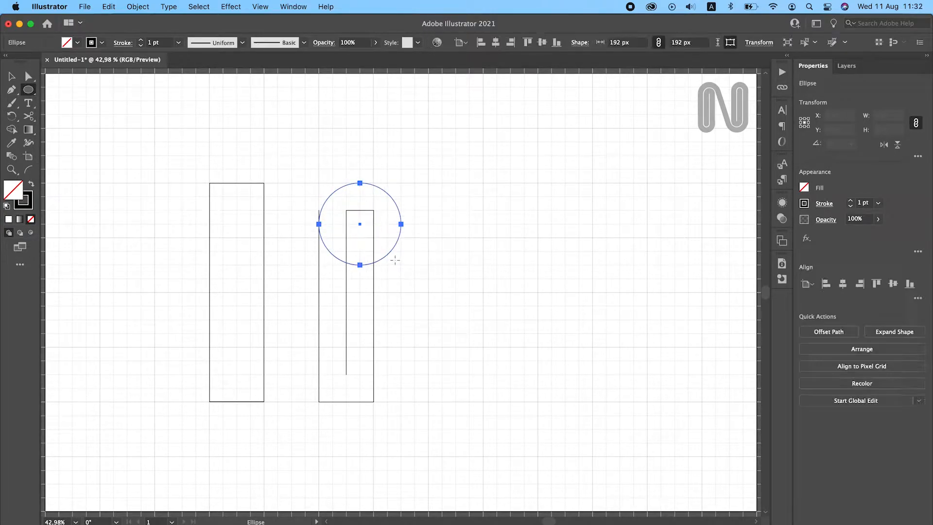
Cut the circle at its left and right points, round the loop's corners, and select it
left_click(893, 332)
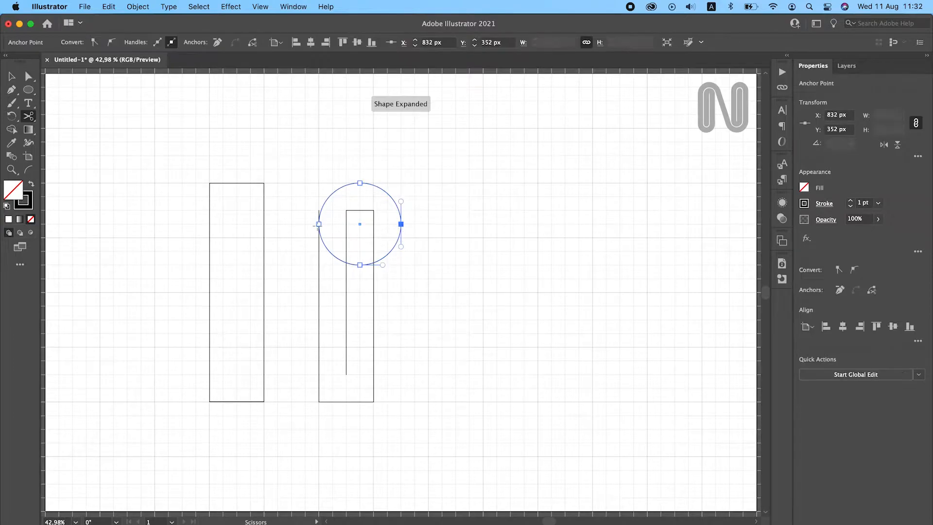
left_click(398, 252)
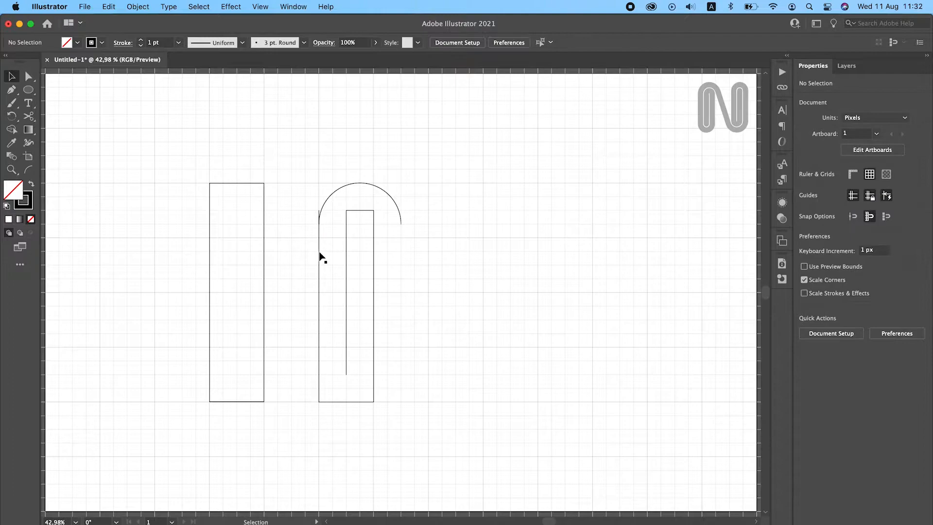
left_click(319, 228)
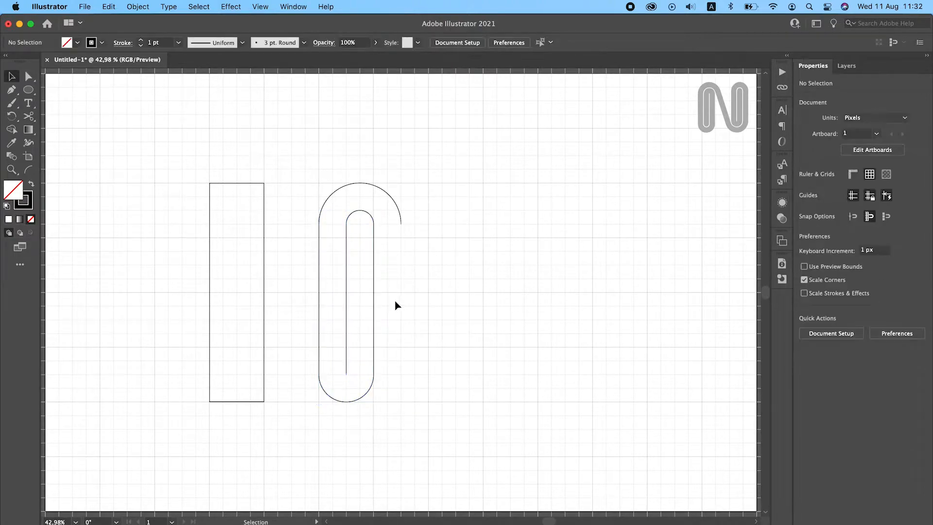
left_click(381, 331)
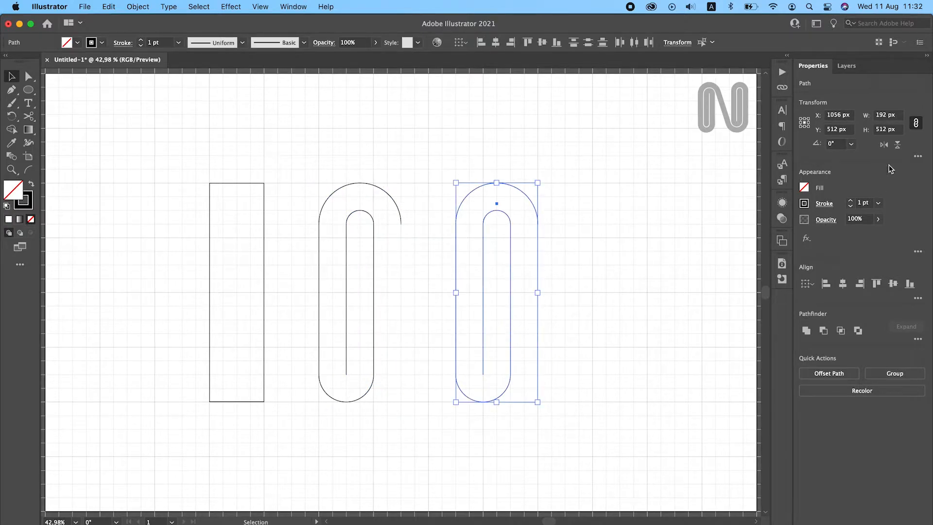
Duplicate the loop, move the 180°-rotated copy into place, and deselect both
left_click(381, 173)
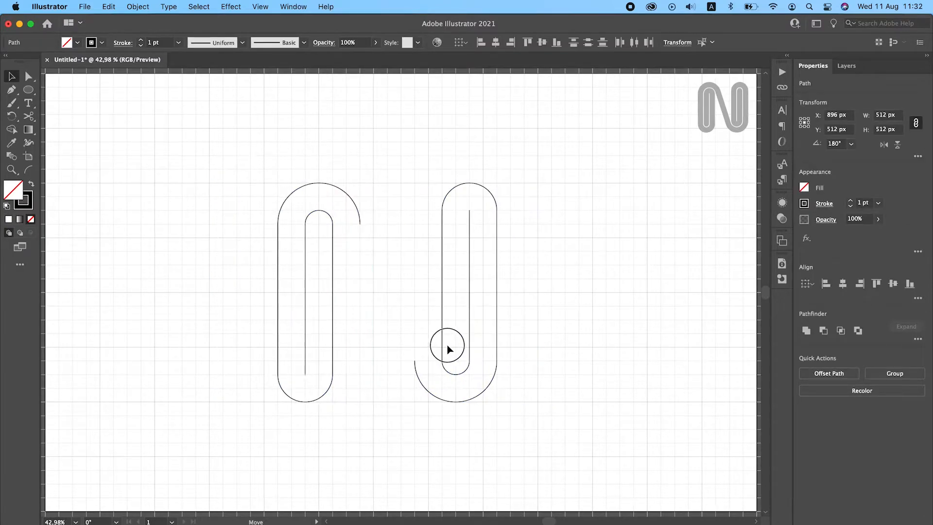
left_click(456, 350)
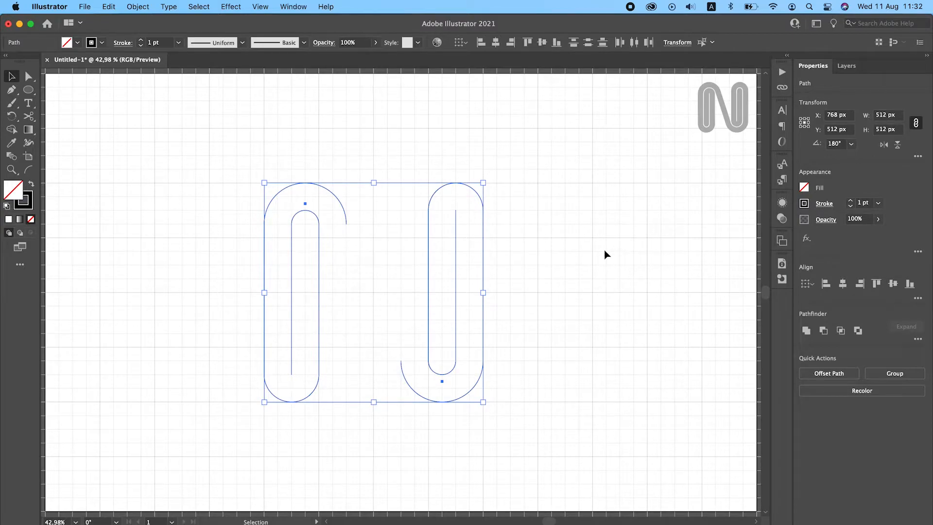
left_click(213, 183)
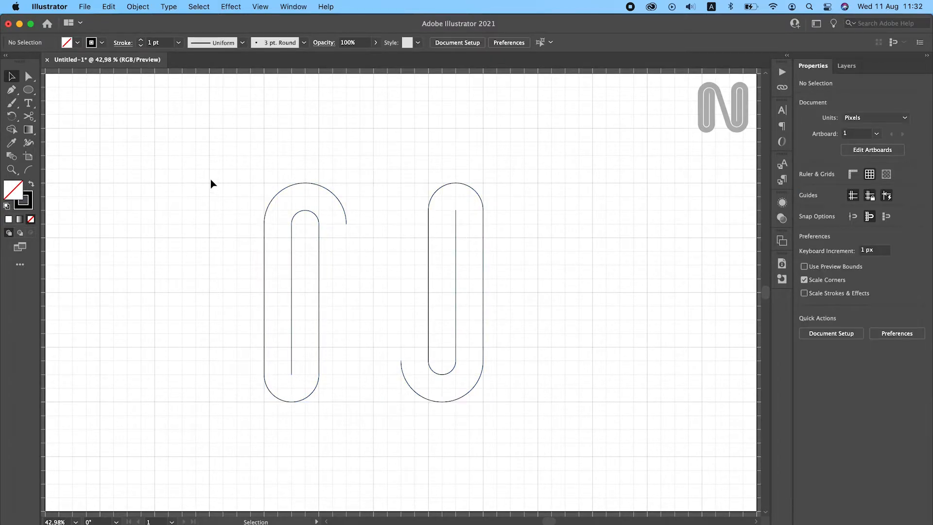
left_click(11, 90)
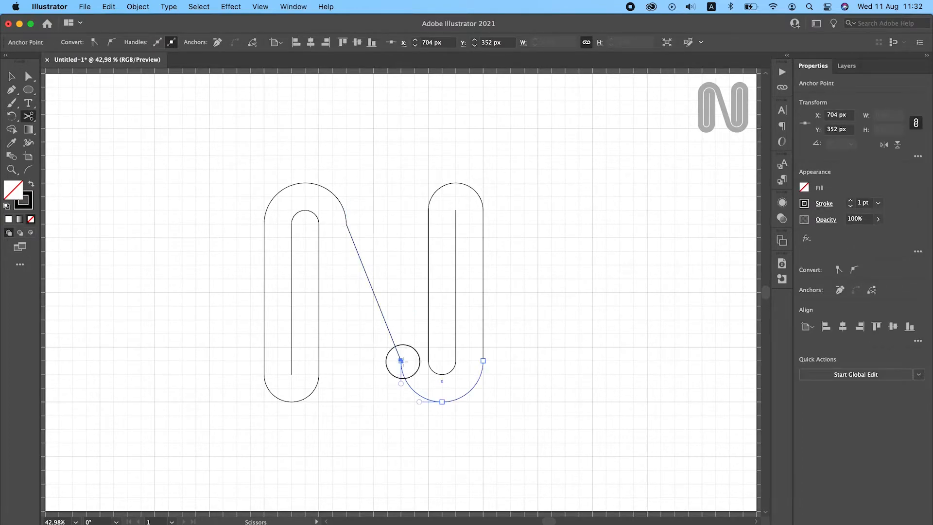
Cut the lower arc near its end using a diagonal helper line, then deselect the helpers
left_click(10, 76)
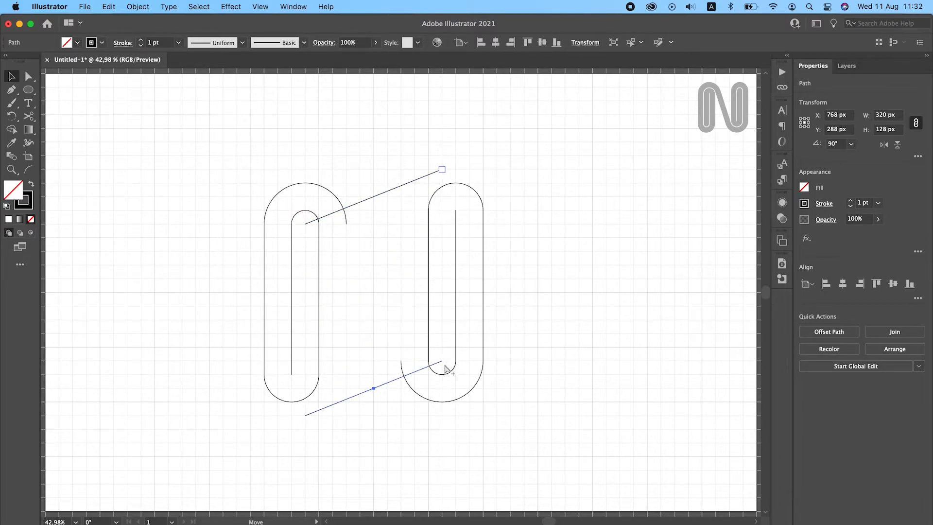
left_click(347, 234)
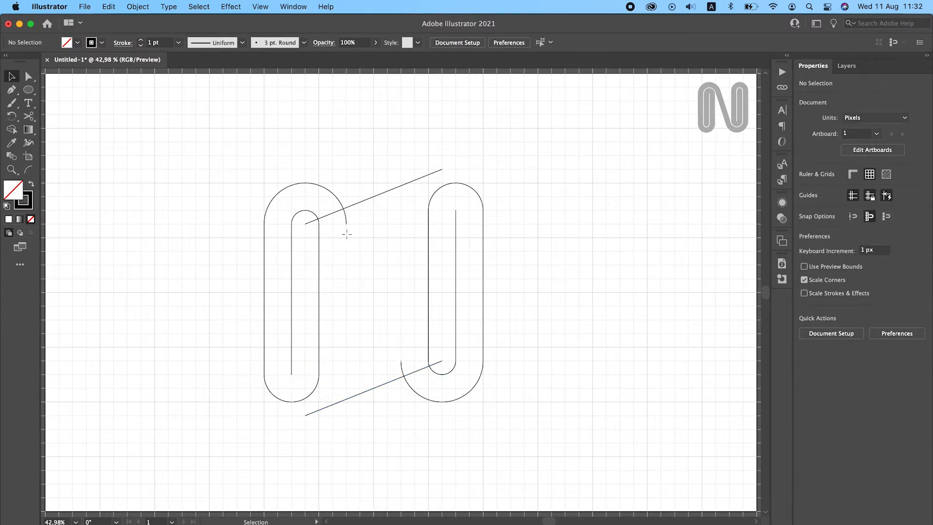
left_click(415, 372)
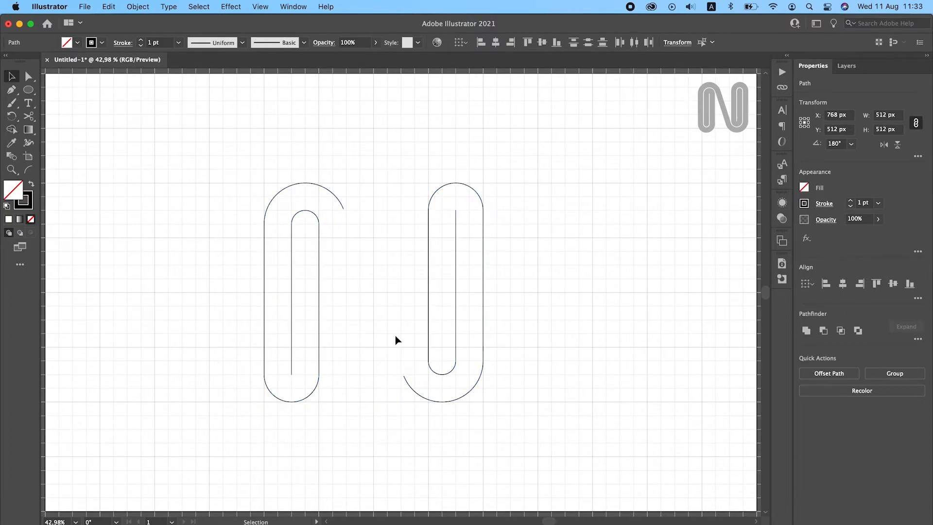
Hide the grid, add the diagonal connector, and raise the N's stroke weight to 54 pt
left_click(397, 340)
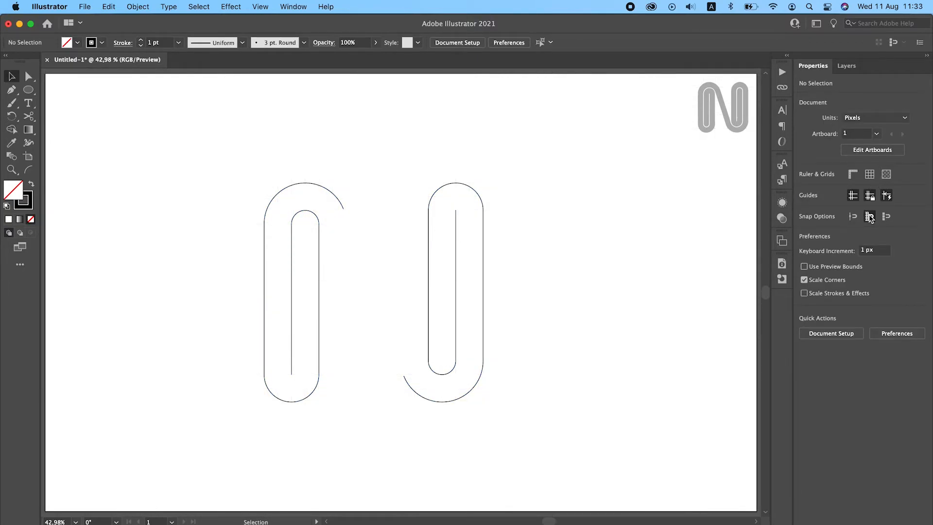
left_click(11, 90)
type("50")
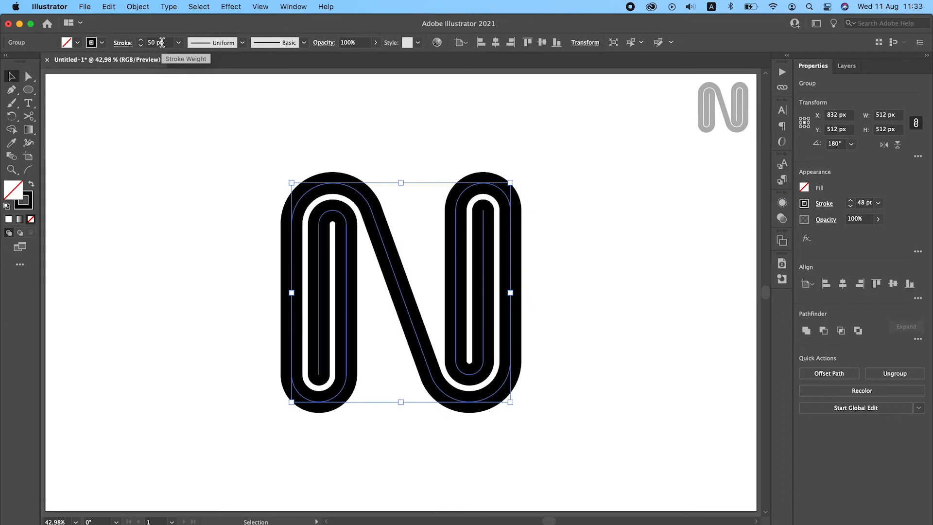
left_click(142, 39)
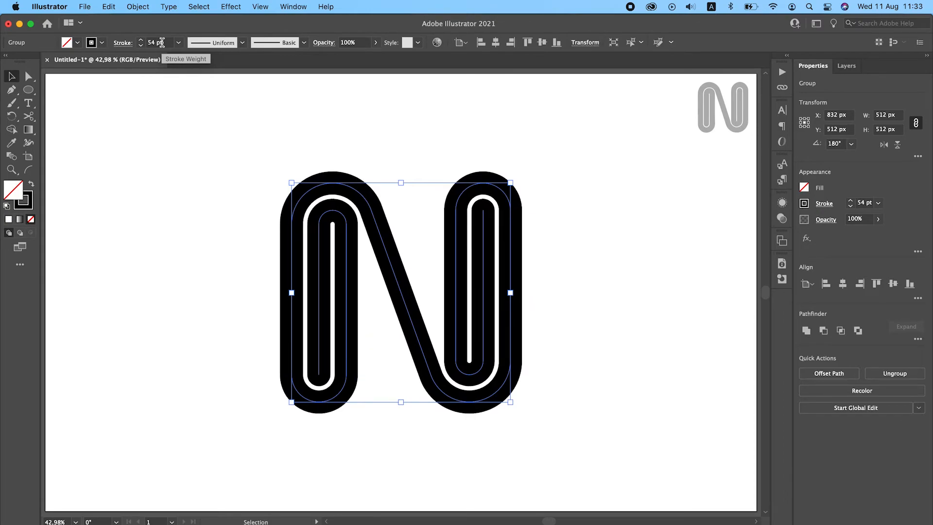
left_click(208, 151)
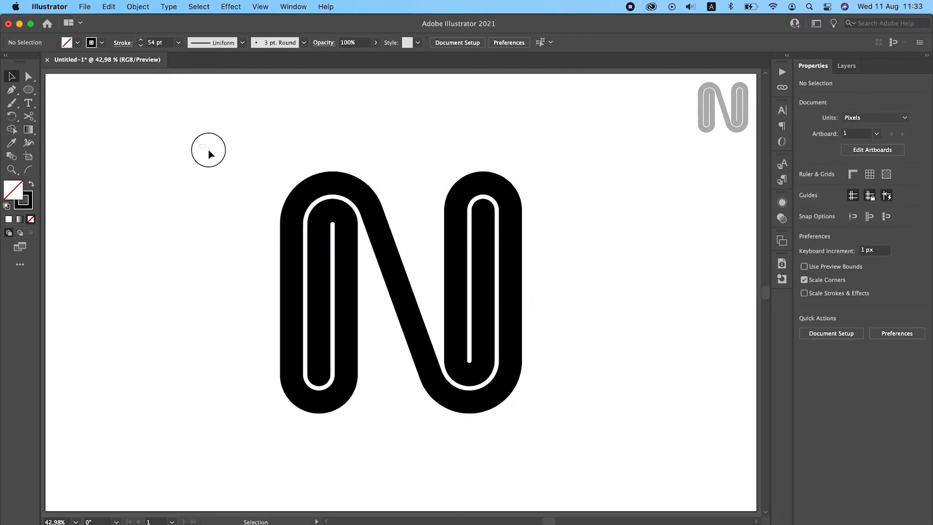
left_click(138, 6)
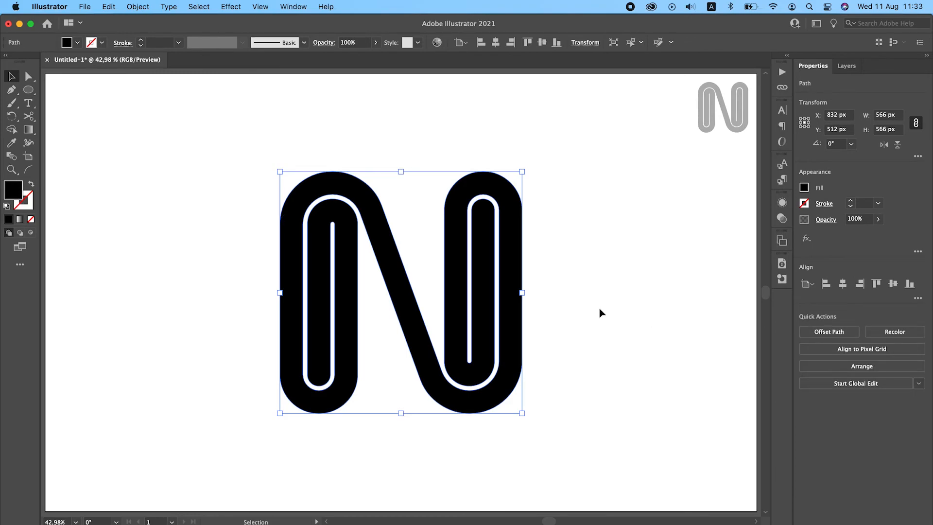
mouse_move(427, 286)
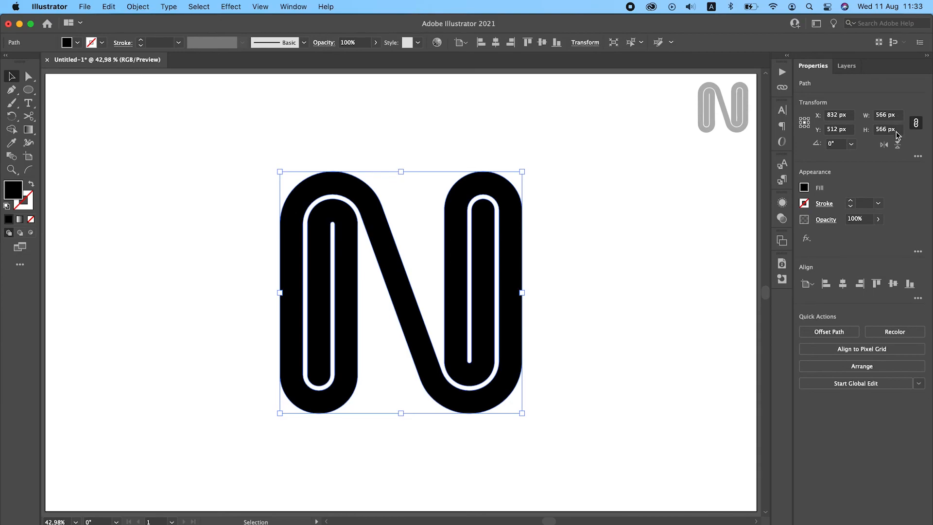
Deselect the outlined 566 × 566 px N shape
left_click(699, 289)
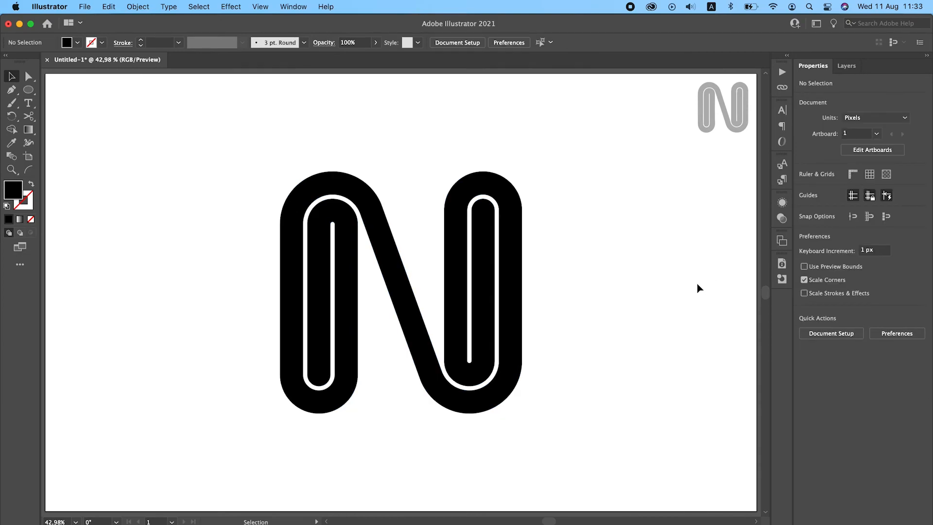